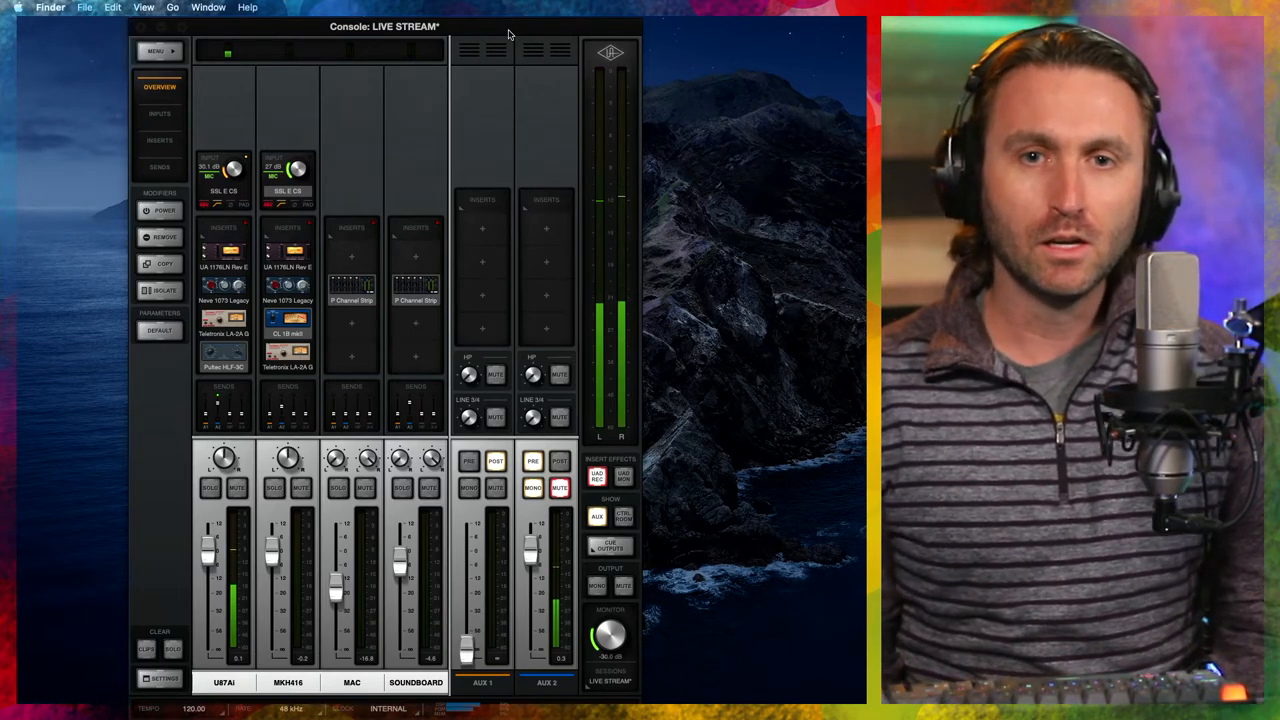
mouse_move(456, 108)
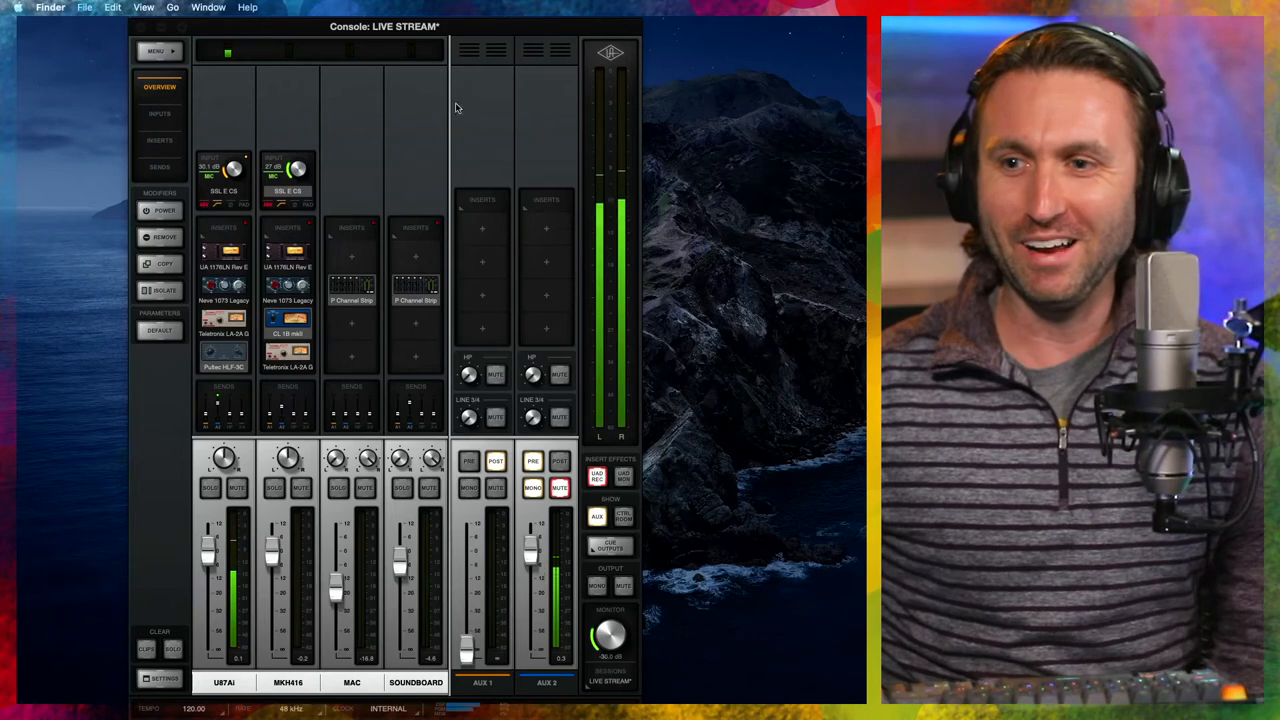